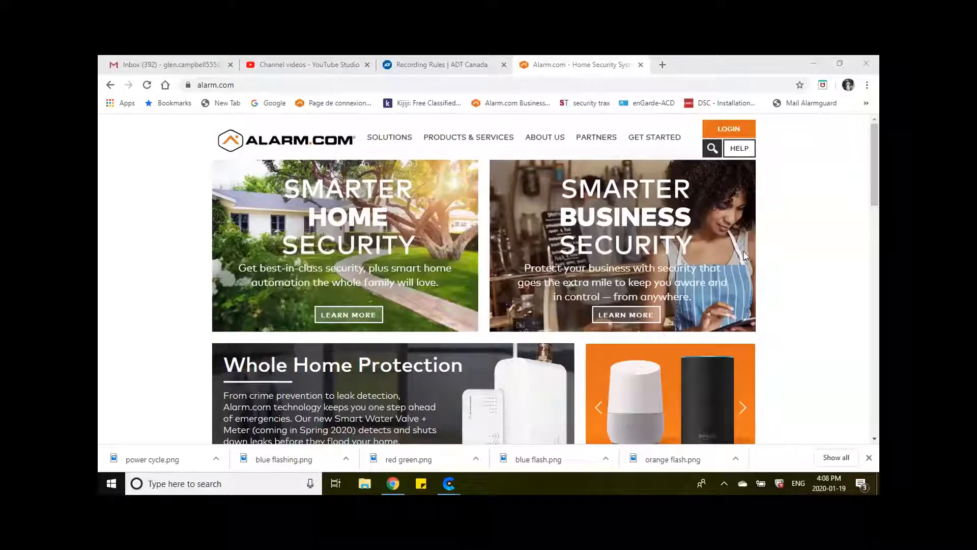
mouse_move(739, 255)
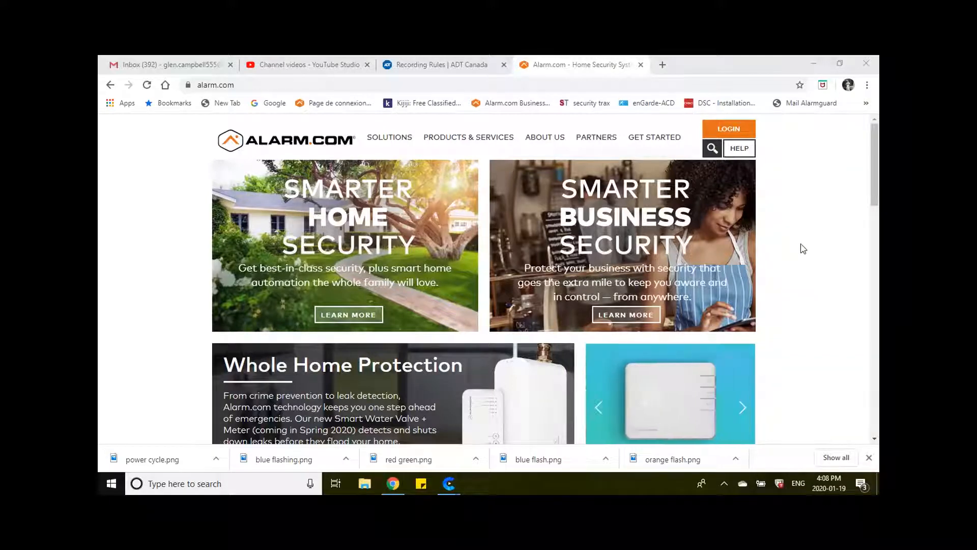
mouse_move(845, 284)
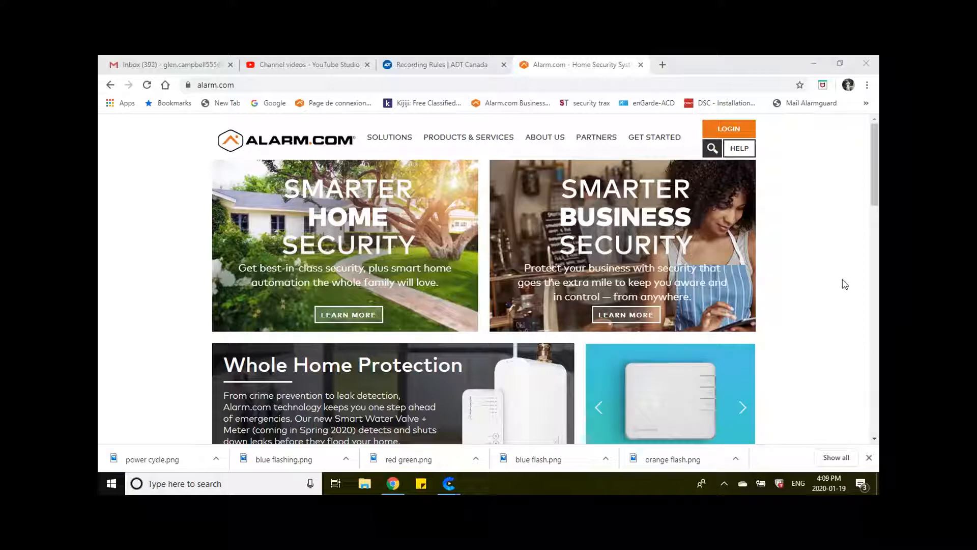
mouse_move(851, 295)
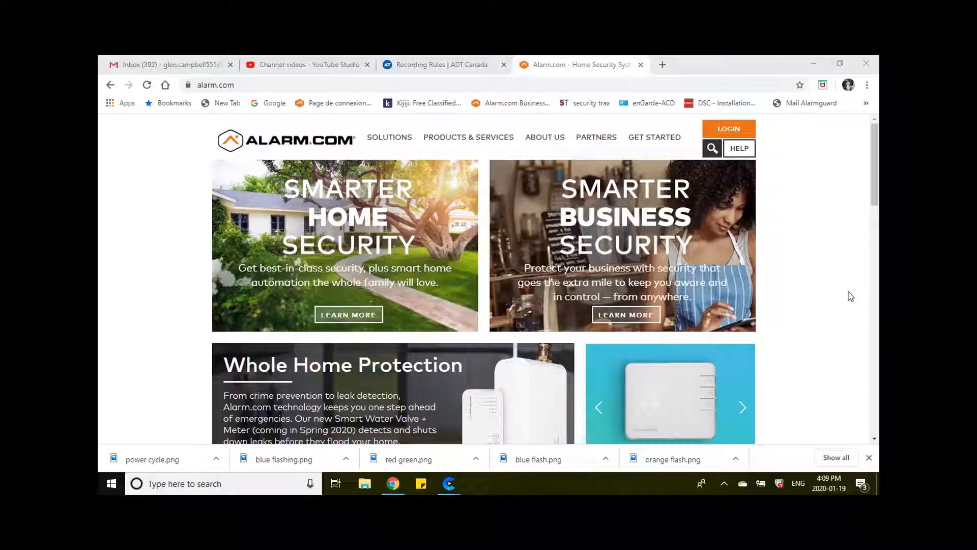
Switch to the 'Recording Rules | ADT Canada' browser tab from the Alarm.com homepage
left_click(743, 407)
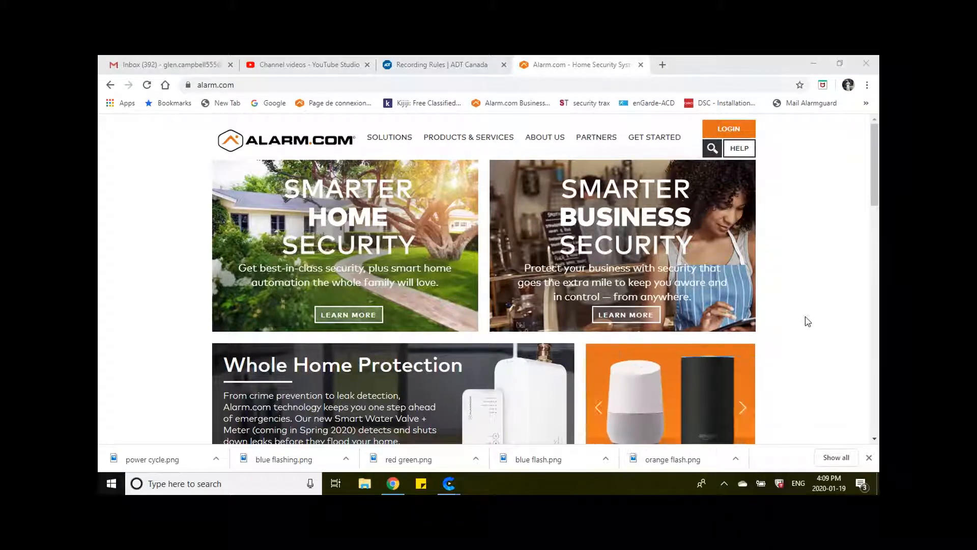
mouse_move(824, 291)
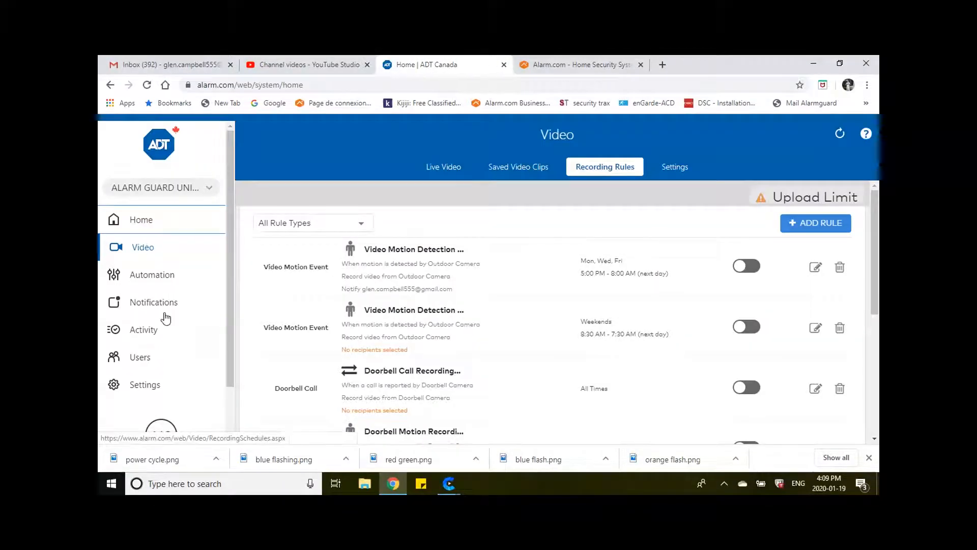
Go to the portal Home, view the 1:59 PM doorbell clip, then move to the Video section
left_click(141, 220)
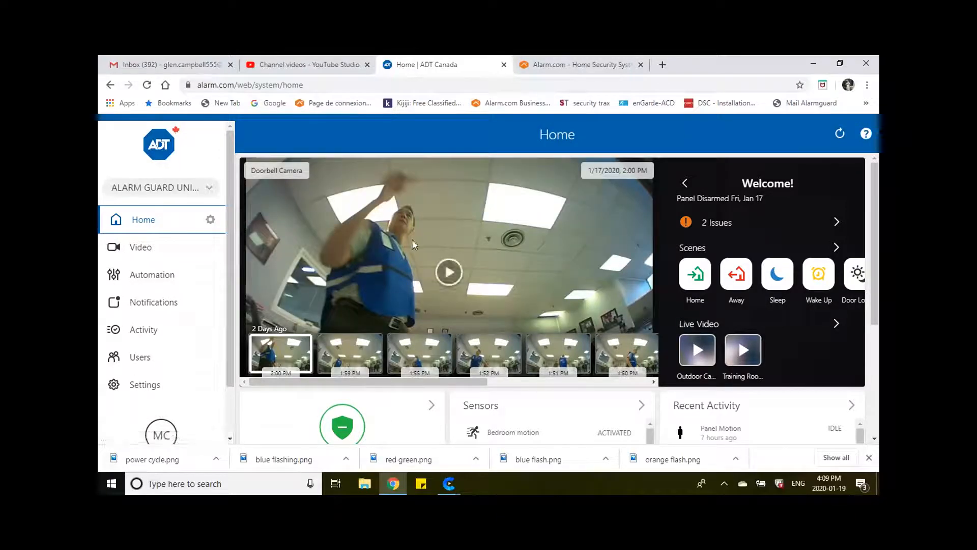
left_click(350, 353)
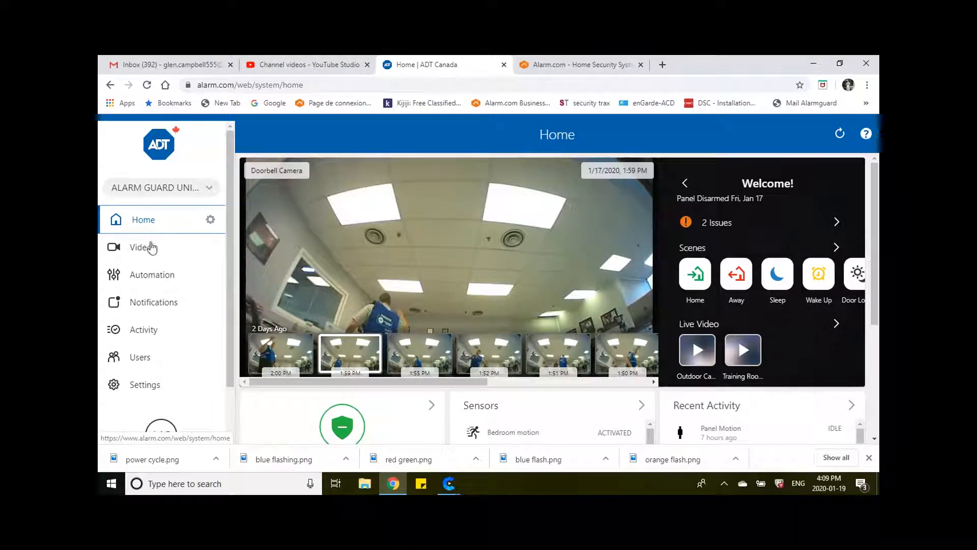
left_click(143, 246)
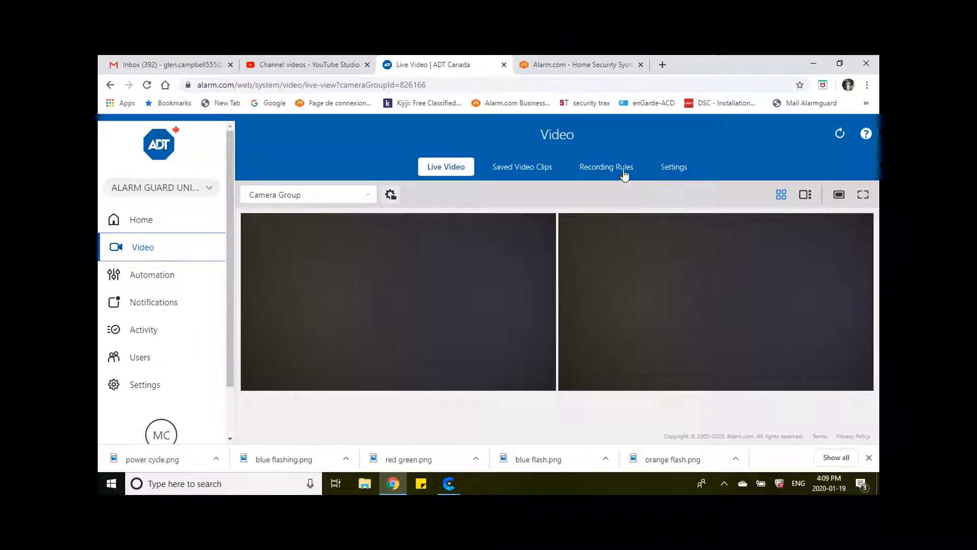
Show the Recording Rules list with motion, doorbell call and alarm schedule rules all off
left_click(606, 167)
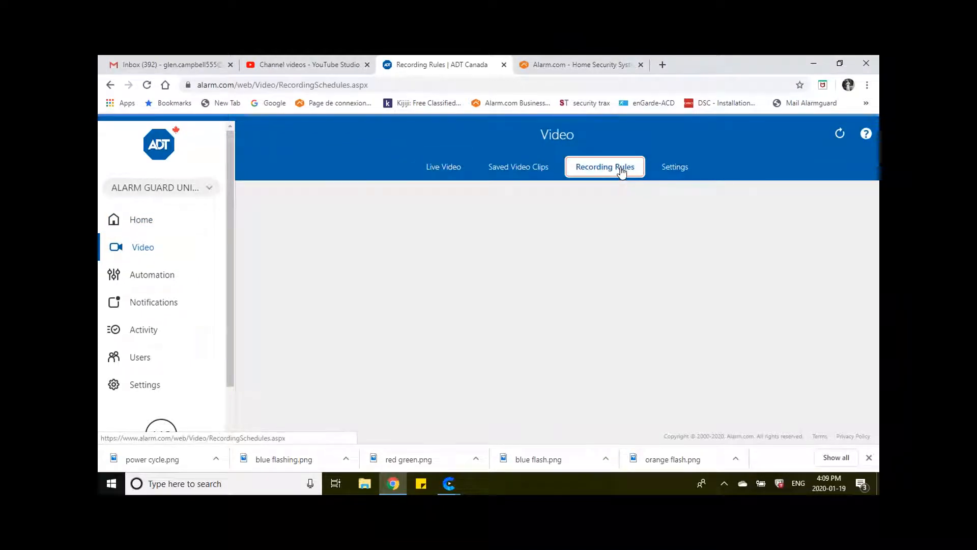
left_click(604, 167)
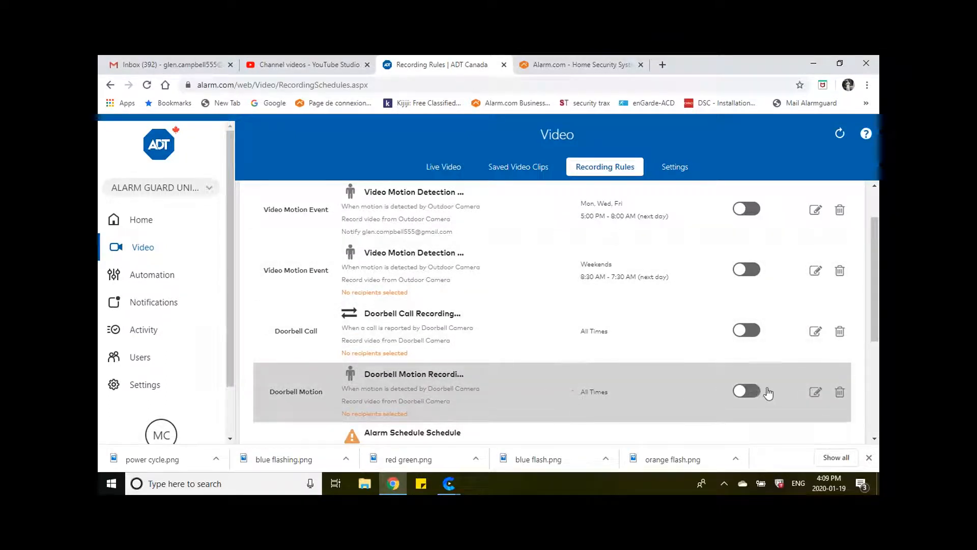
Turn on the Doorbell Motion and Doorbell Call recording rules
left_click(745, 391)
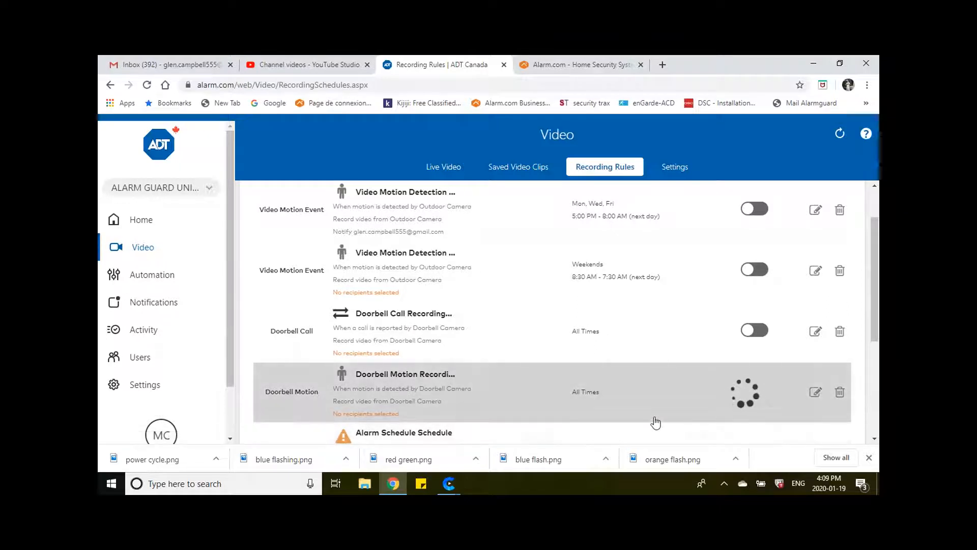
left_click(746, 390)
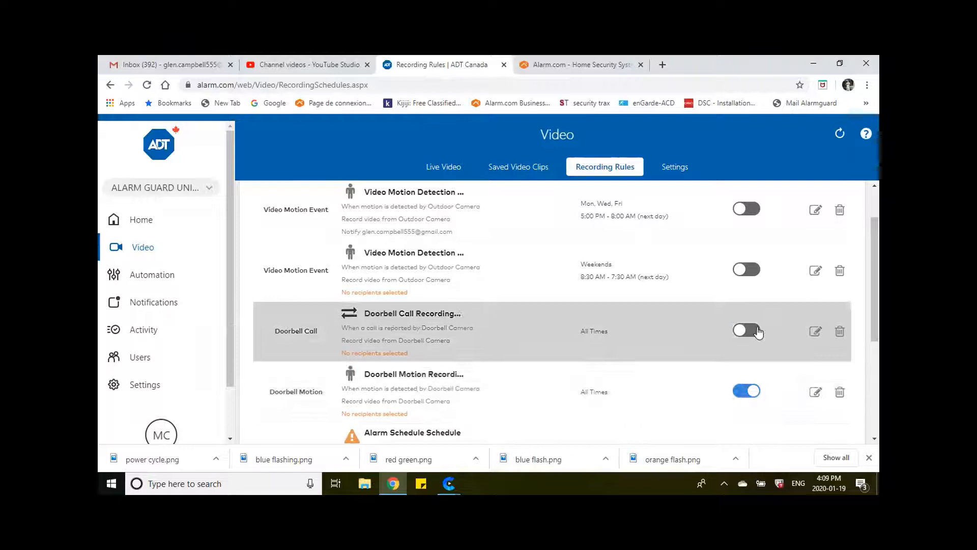
left_click(746, 329)
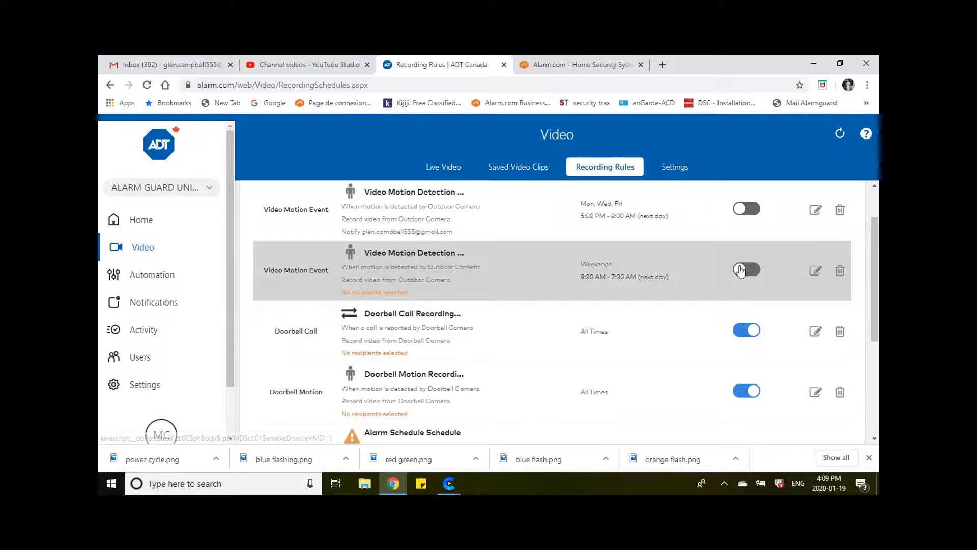
Turn on the weekends and Mon, Wed, Fri video motion detection rules
left_click(746, 270)
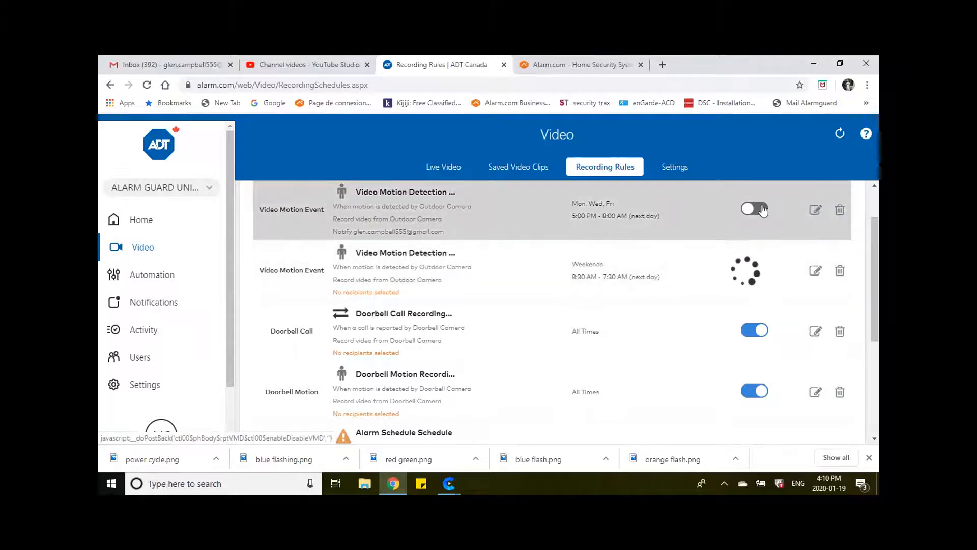
left_click(754, 209)
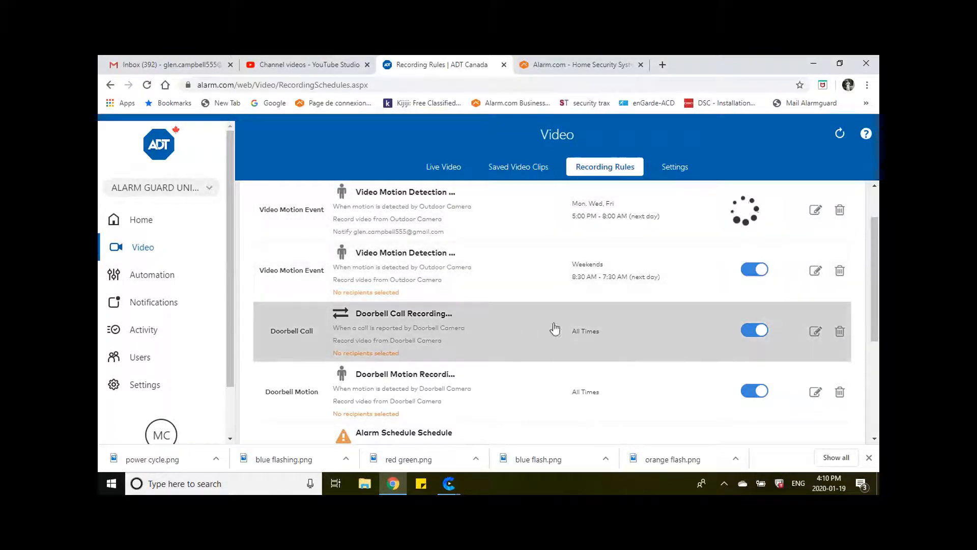
mouse_move(688, 333)
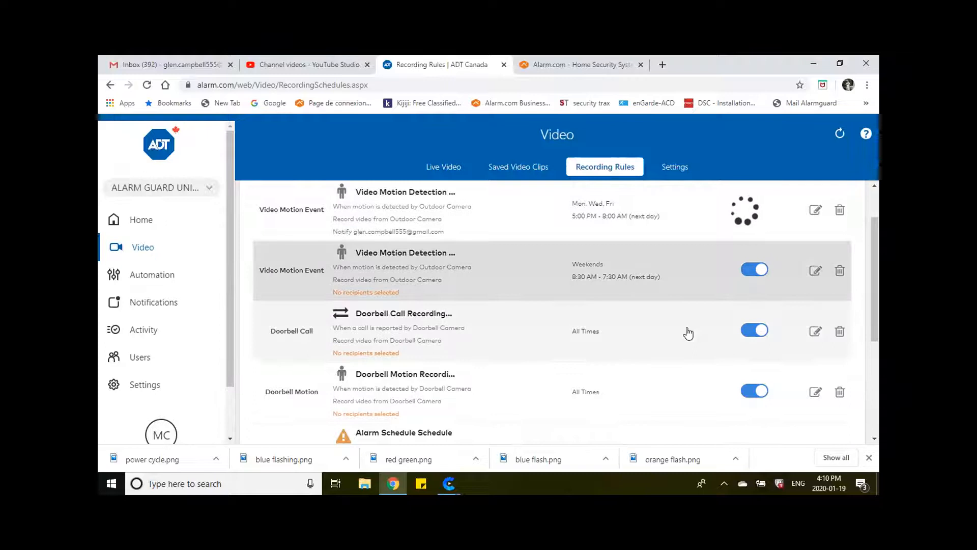
mouse_move(678, 326)
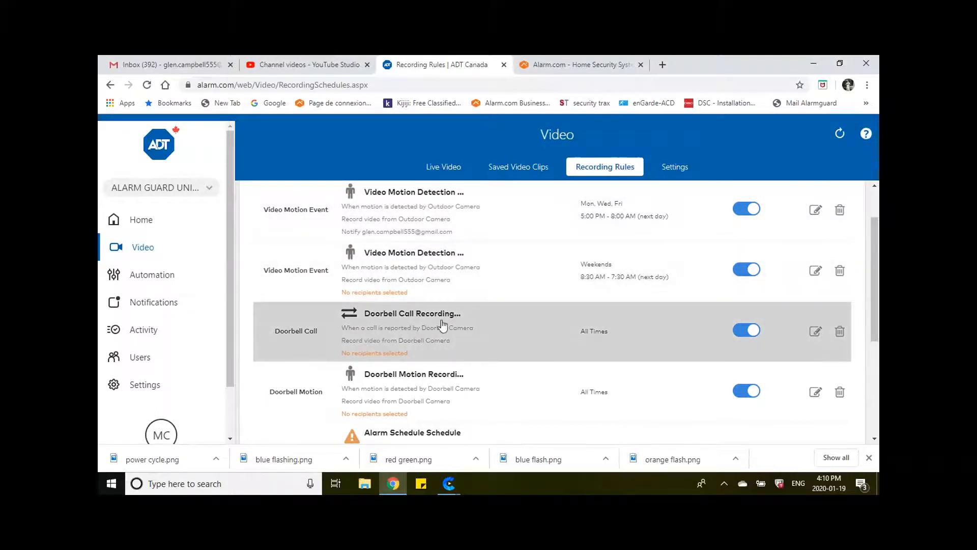
mouse_move(468, 382)
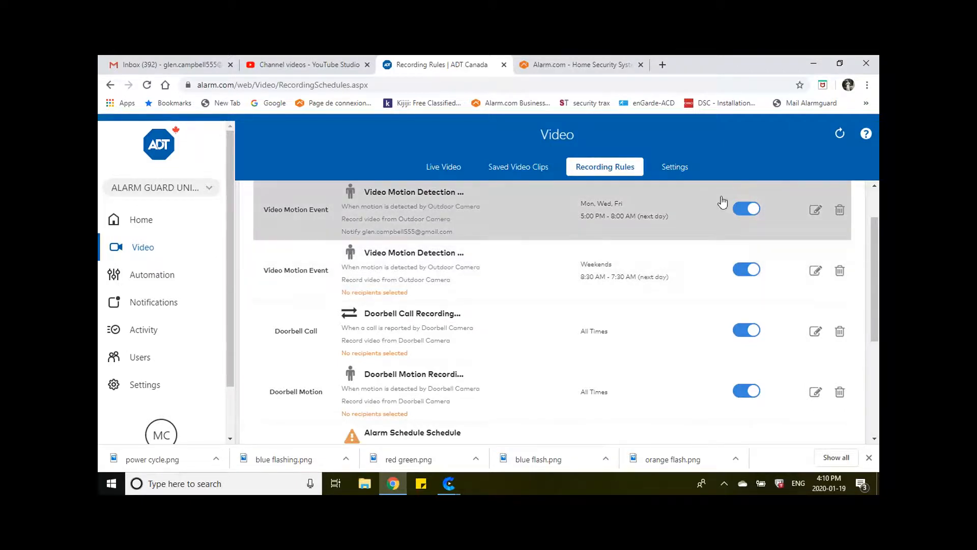
scroll("down", 3)
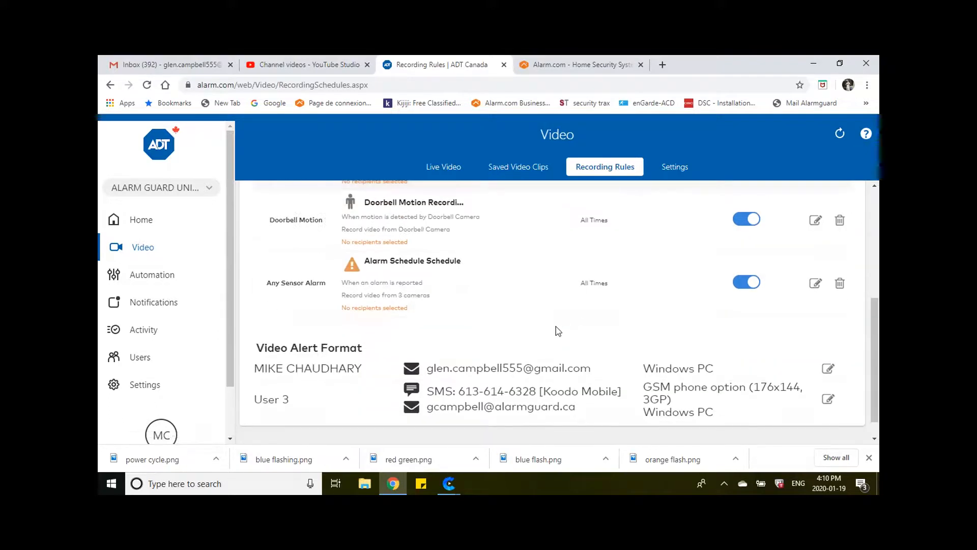
mouse_move(717, 281)
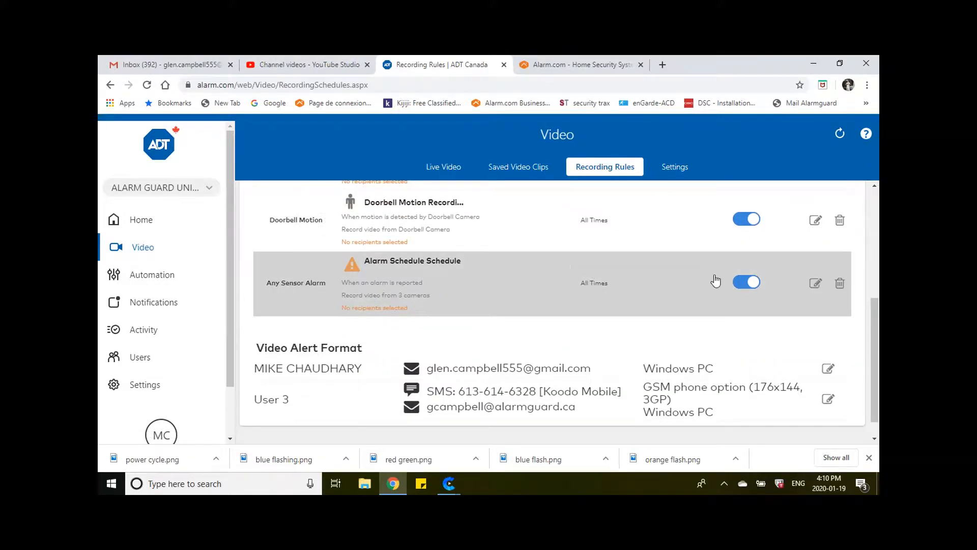